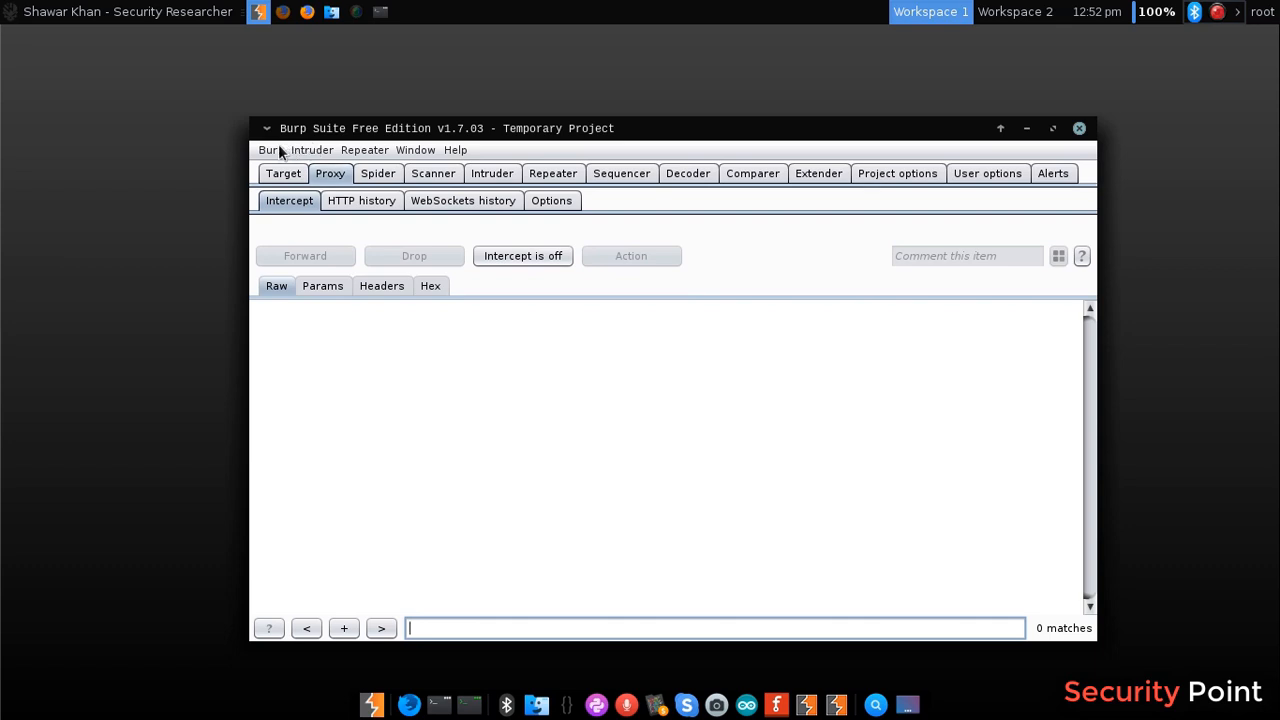
{"action": "mouse_move", "coordinate": [278, 155]}
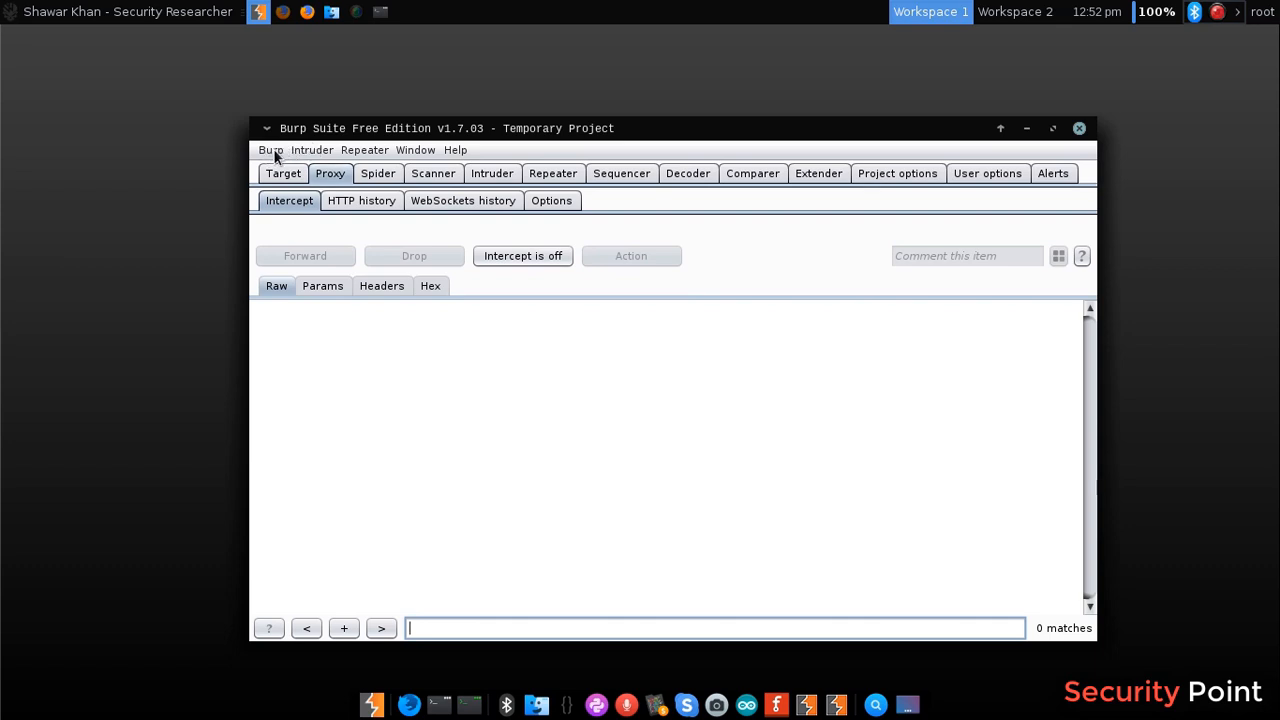
{"action": "mouse_move", "coordinate": [378, 228]}
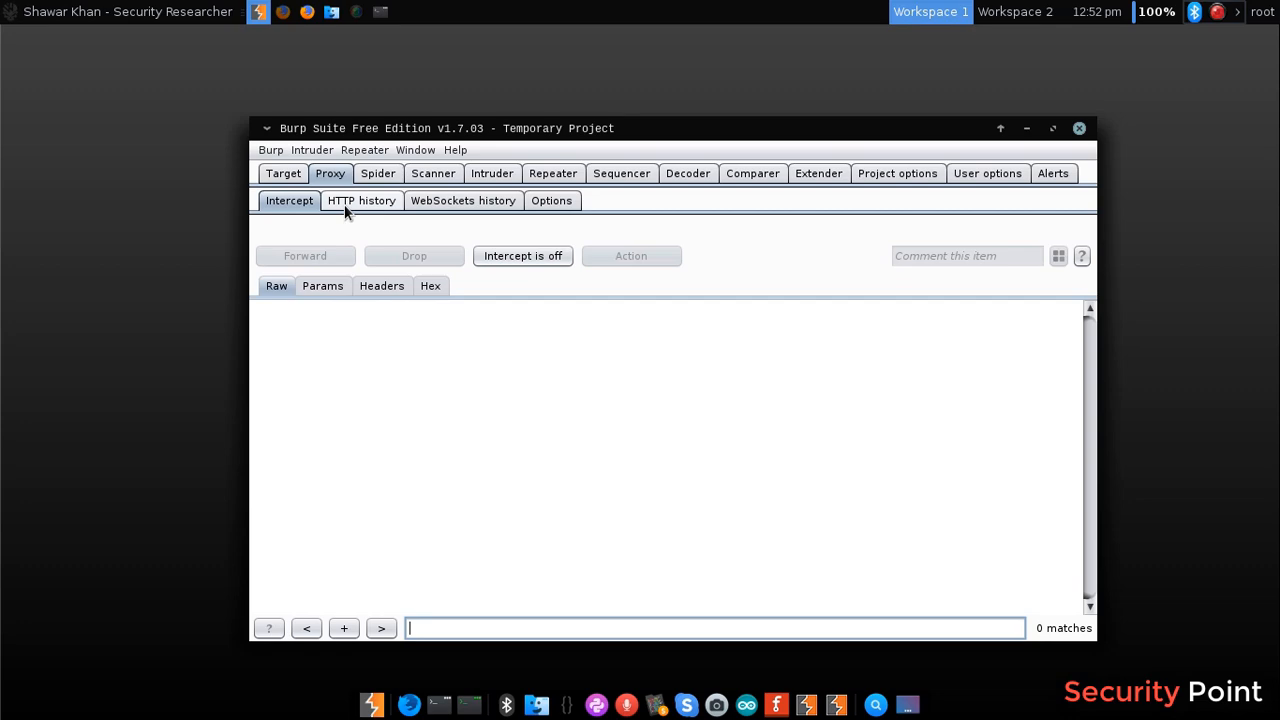
Check Proxy history and intercept views, then compare Professional and Community editions in Firefox.
{"action": "left_click", "coordinate": [361, 200]}
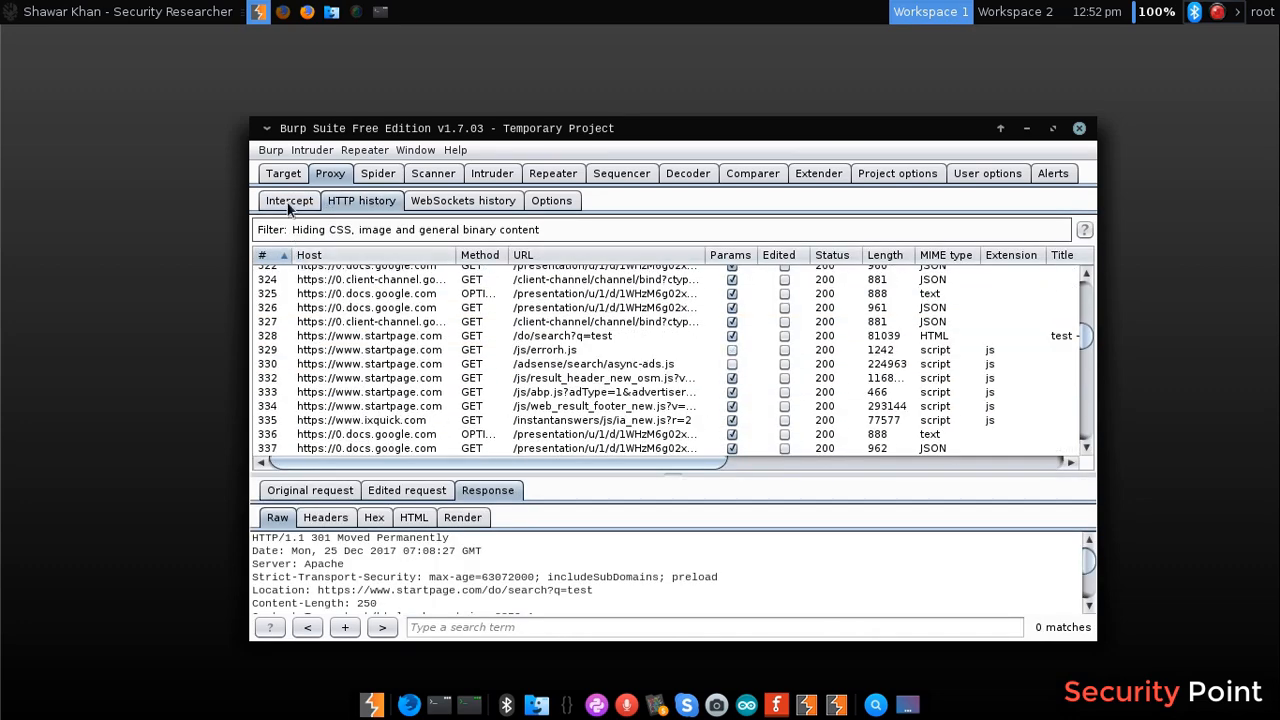
{"action": "left_click", "coordinate": [289, 200]}
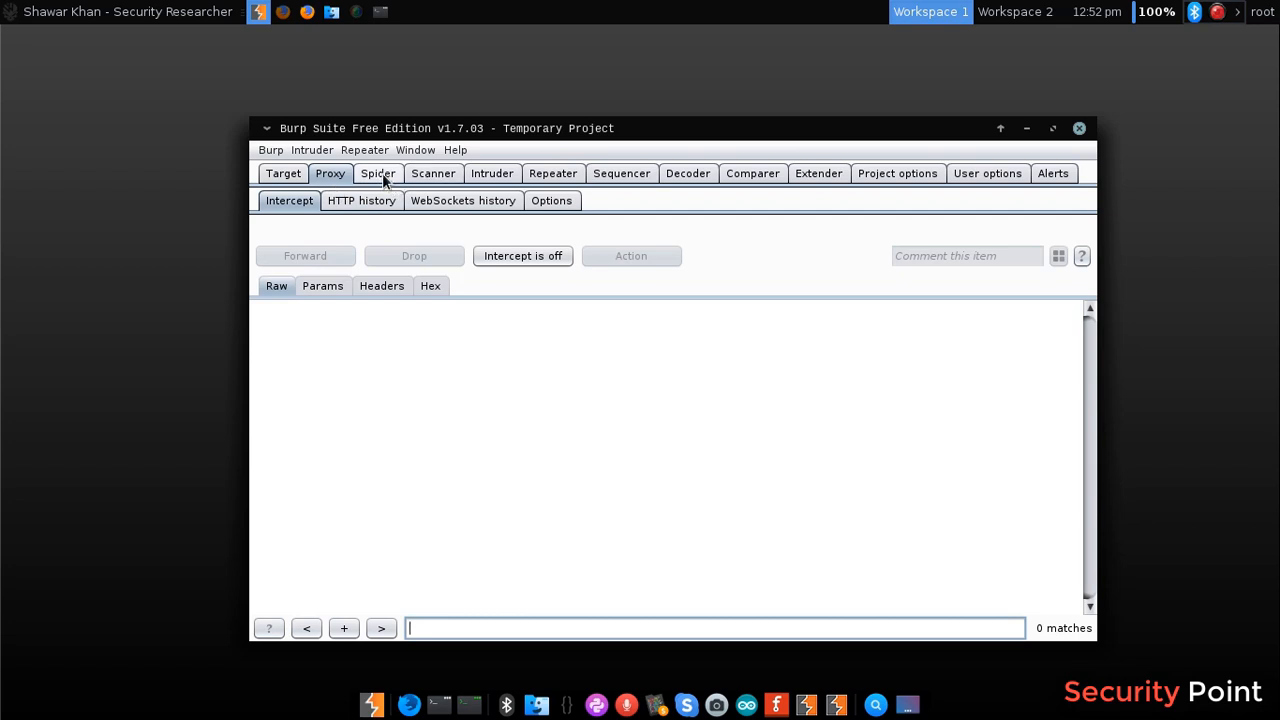
{"action": "mouse_move", "coordinate": [553, 173]}
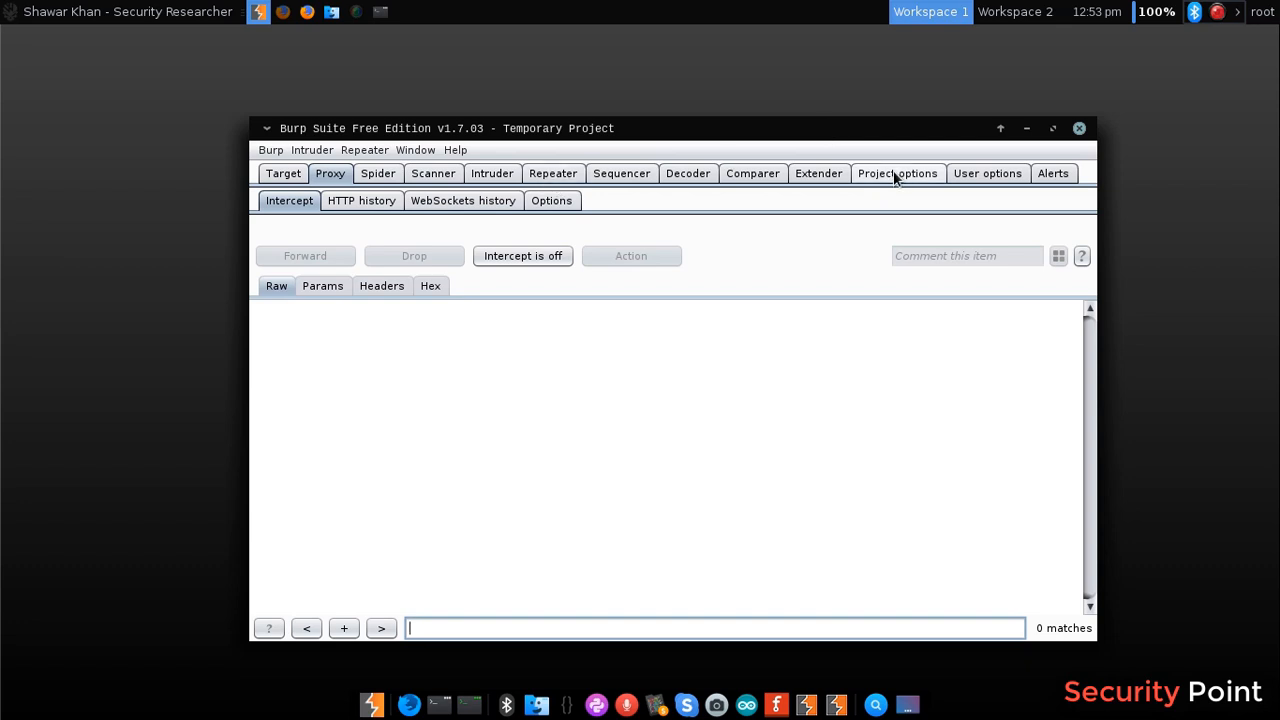
{"action": "mouse_move", "coordinate": [610, 128]}
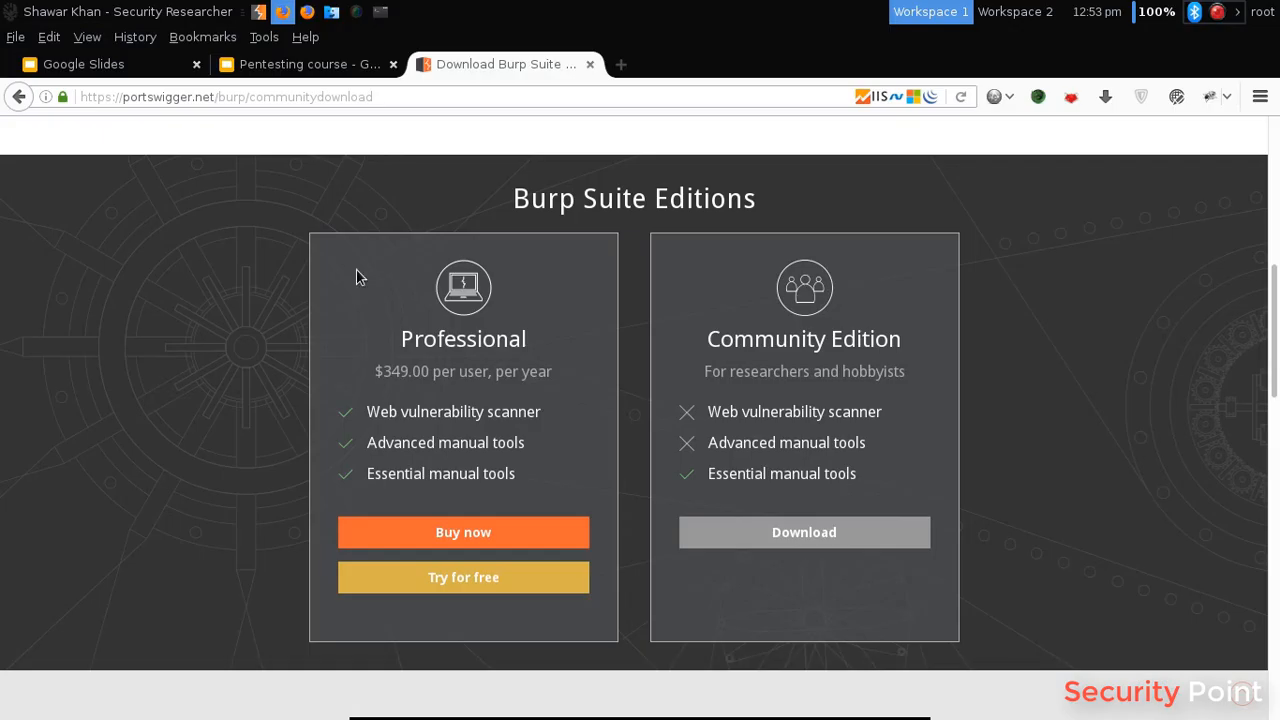
{"action": "left_click", "coordinate": [232, 97]}
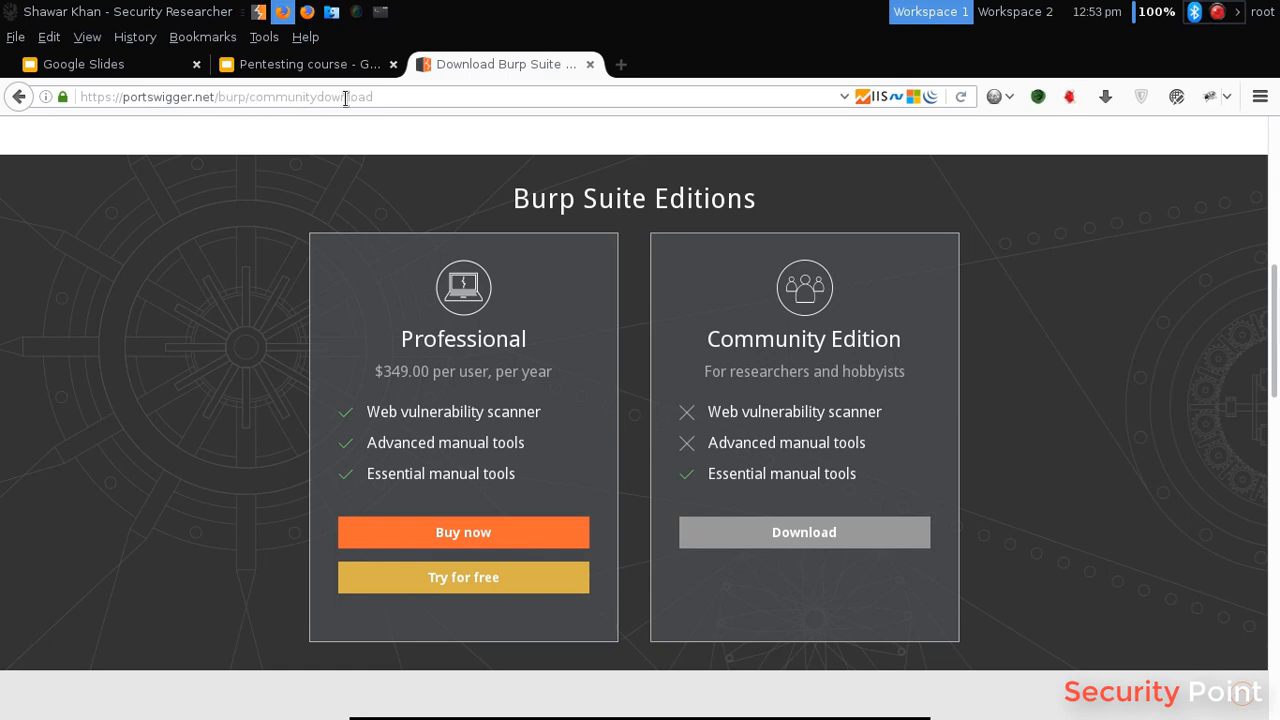
{"action": "mouse_move", "coordinate": [710, 363]}
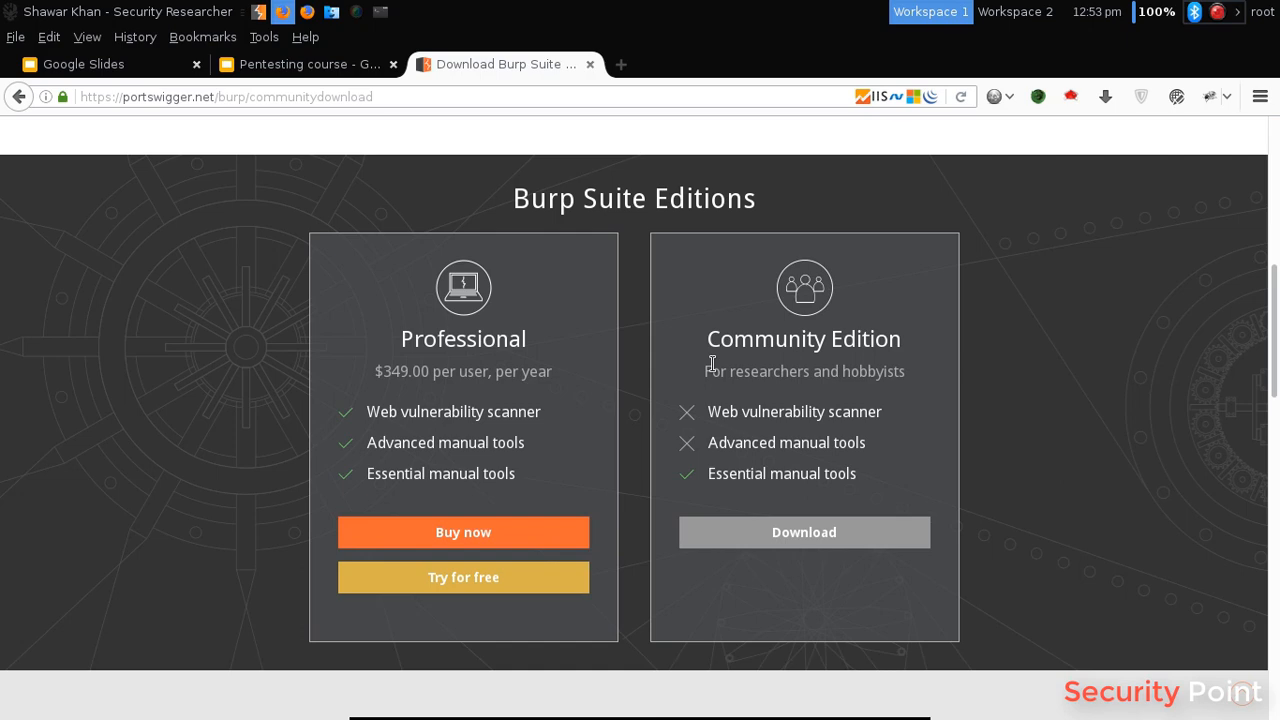
{"action": "mouse_move", "coordinate": [527, 309]}
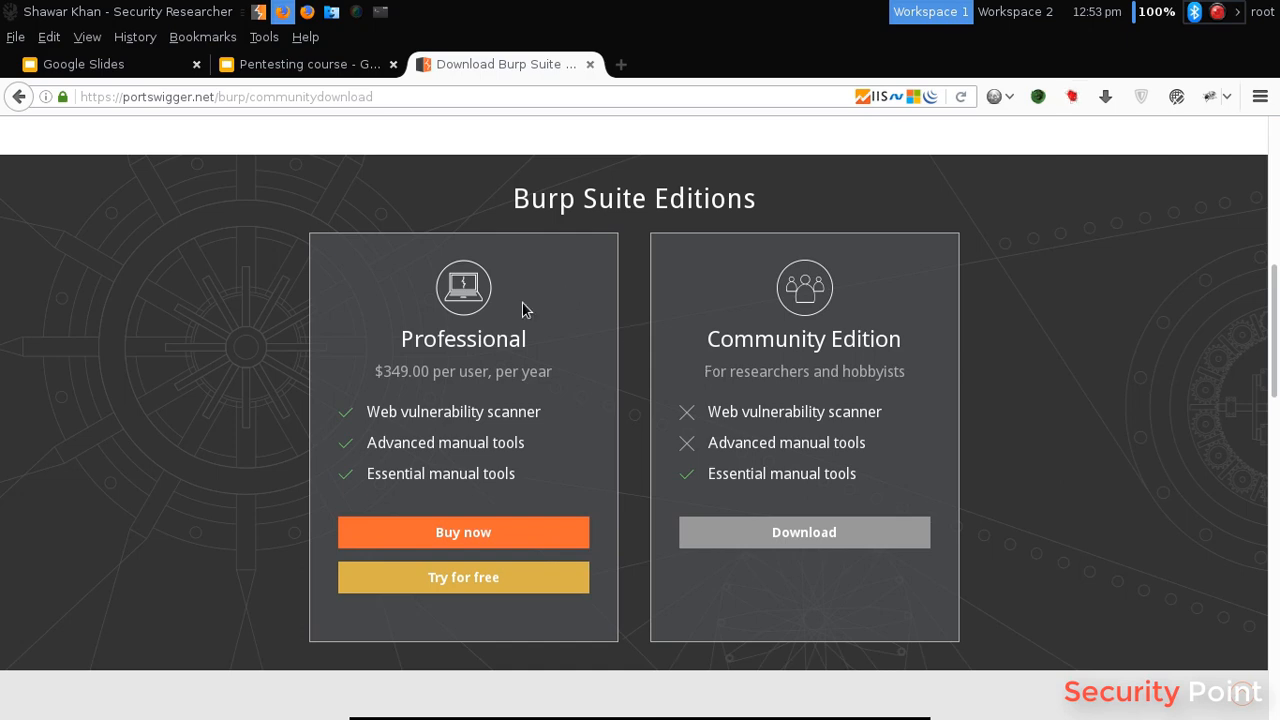
{"action": "mouse_move", "coordinate": [708, 345]}
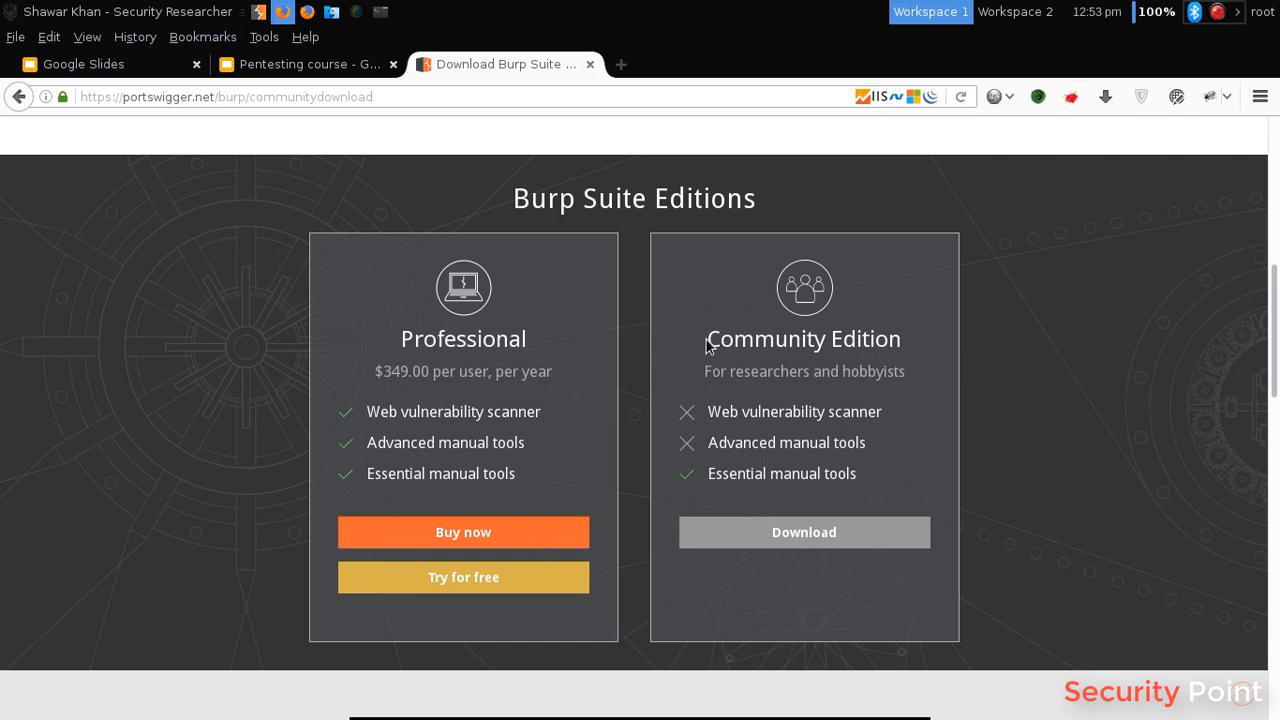
{"action": "mouse_move", "coordinate": [497, 331]}
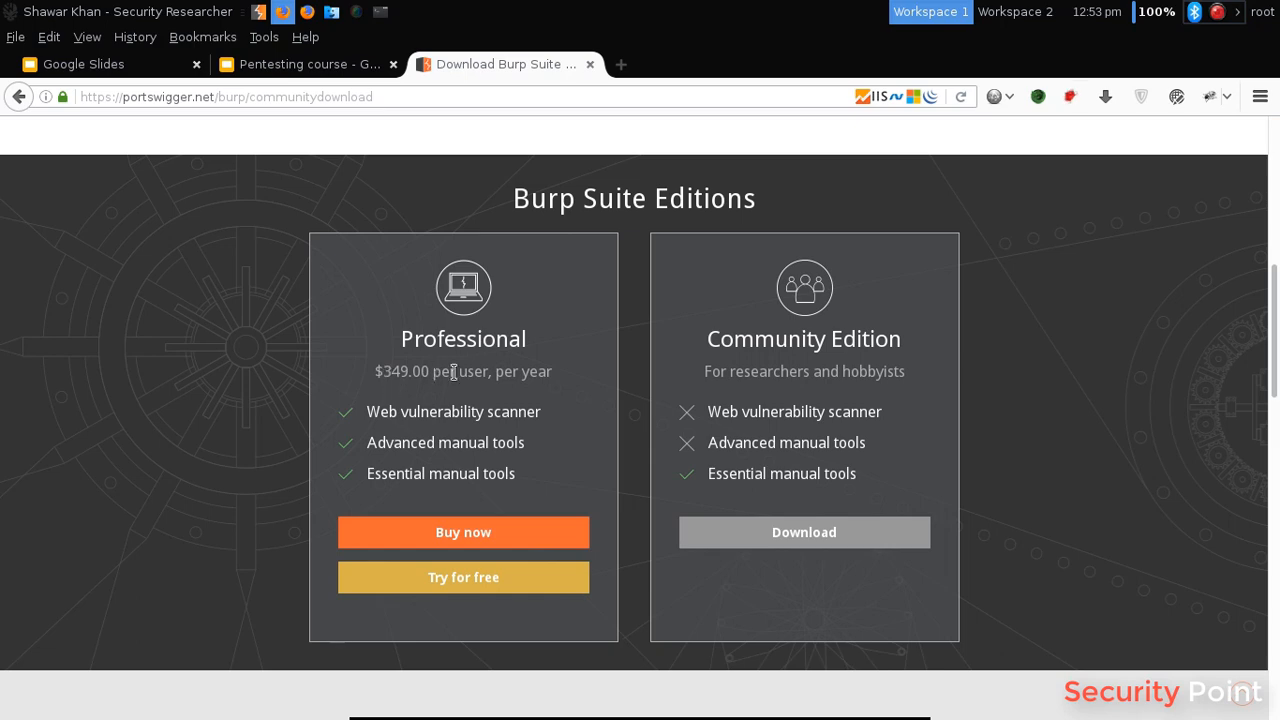
{"action": "mouse_move", "coordinate": [519, 372]}
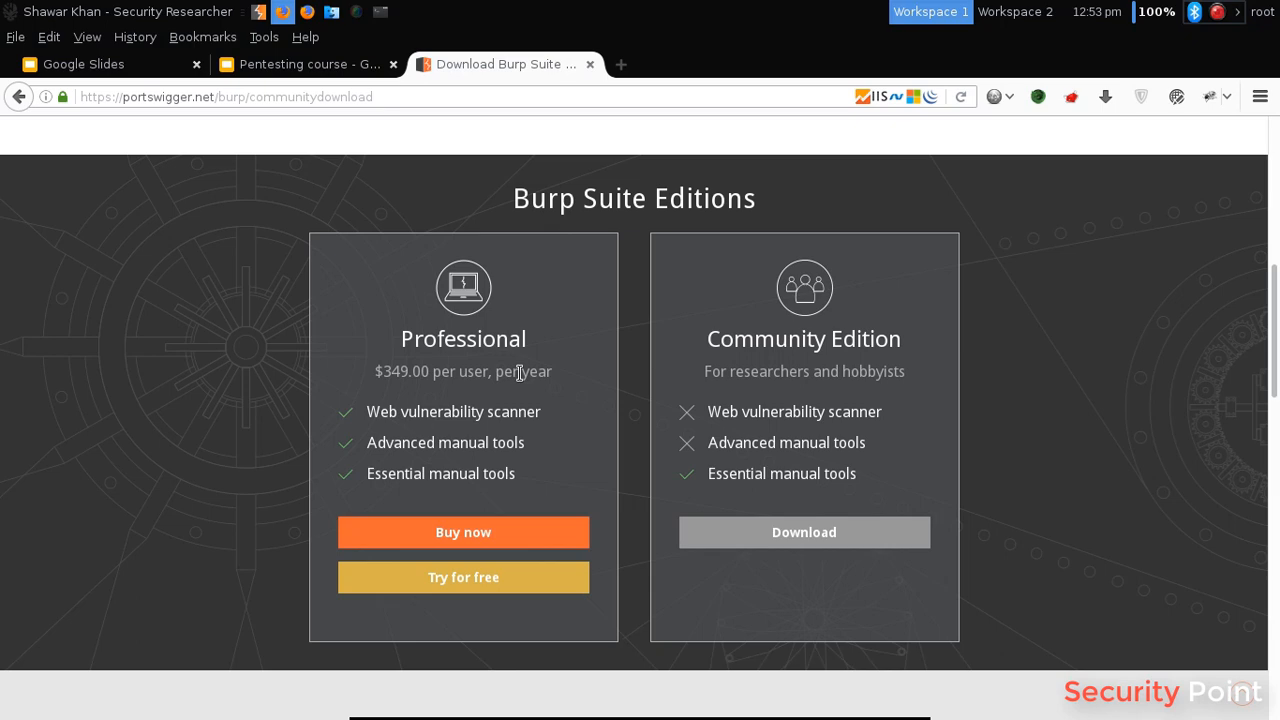
{"action": "mouse_move", "coordinate": [730, 411]}
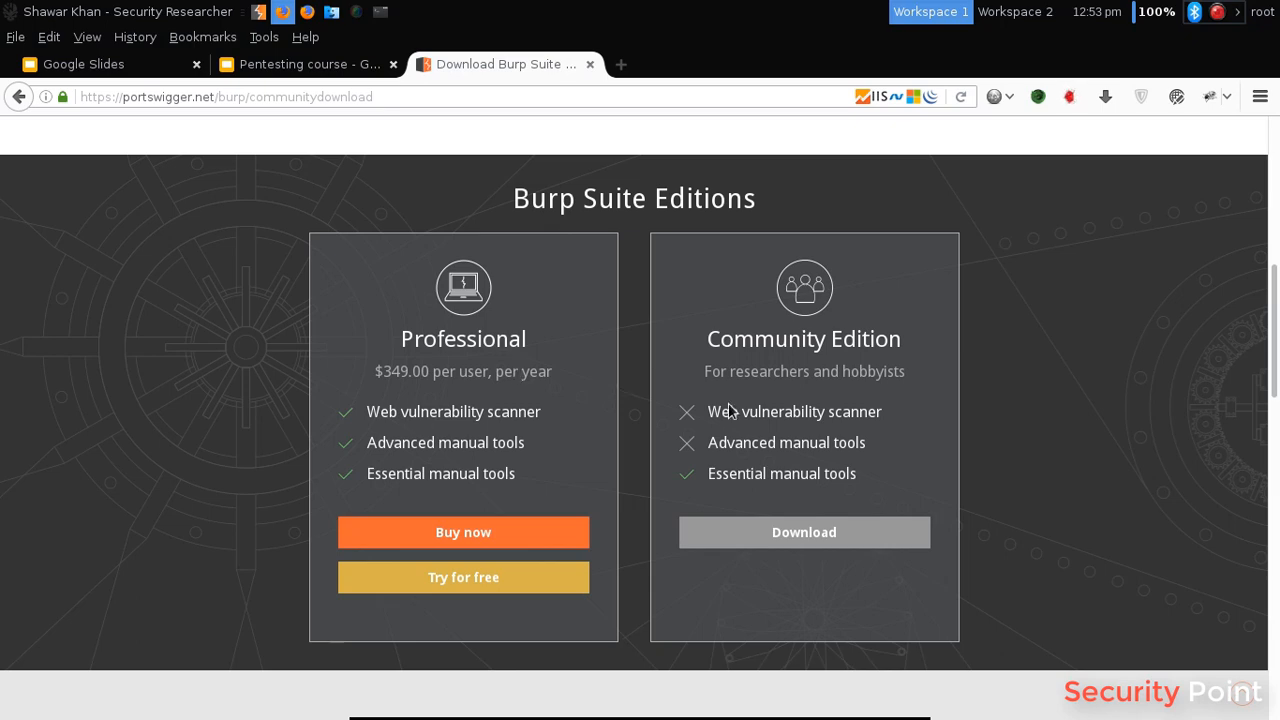
{"action": "mouse_move", "coordinate": [619, 460]}
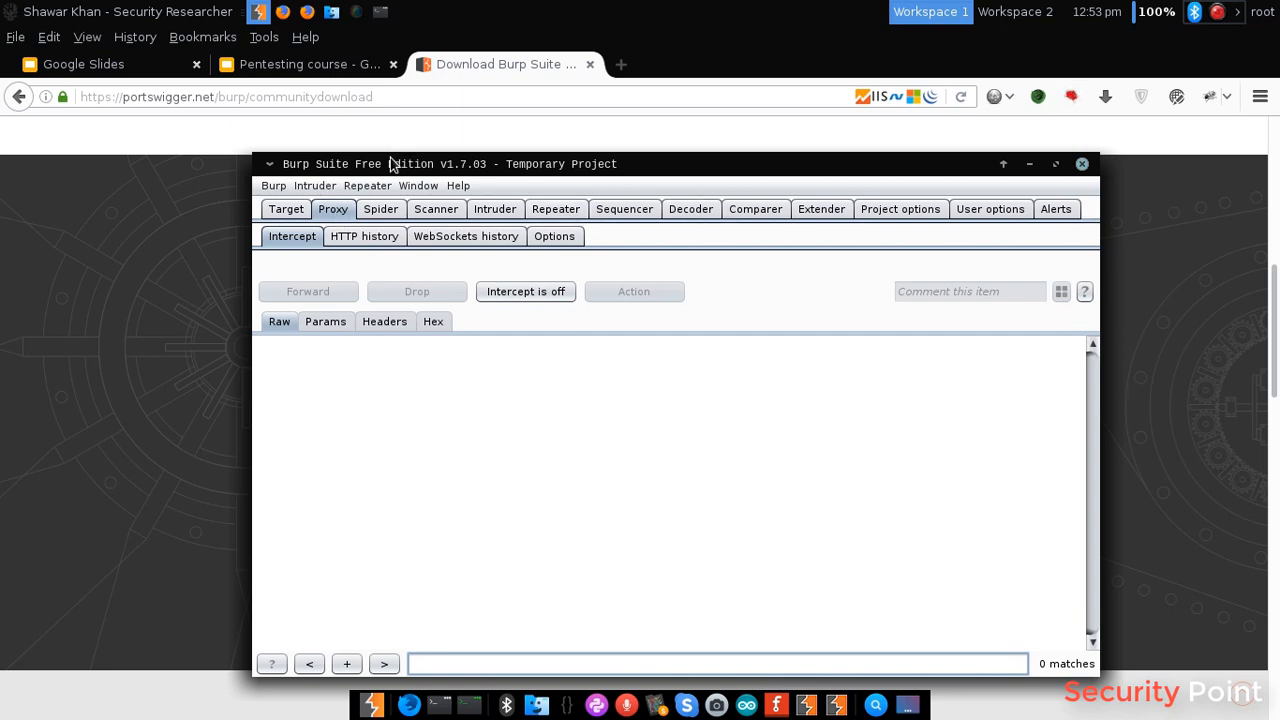
Glance through the Burp and Repeater menus, then show the About Burp Scanner overview.
{"action": "left_click", "coordinate": [273, 185]}
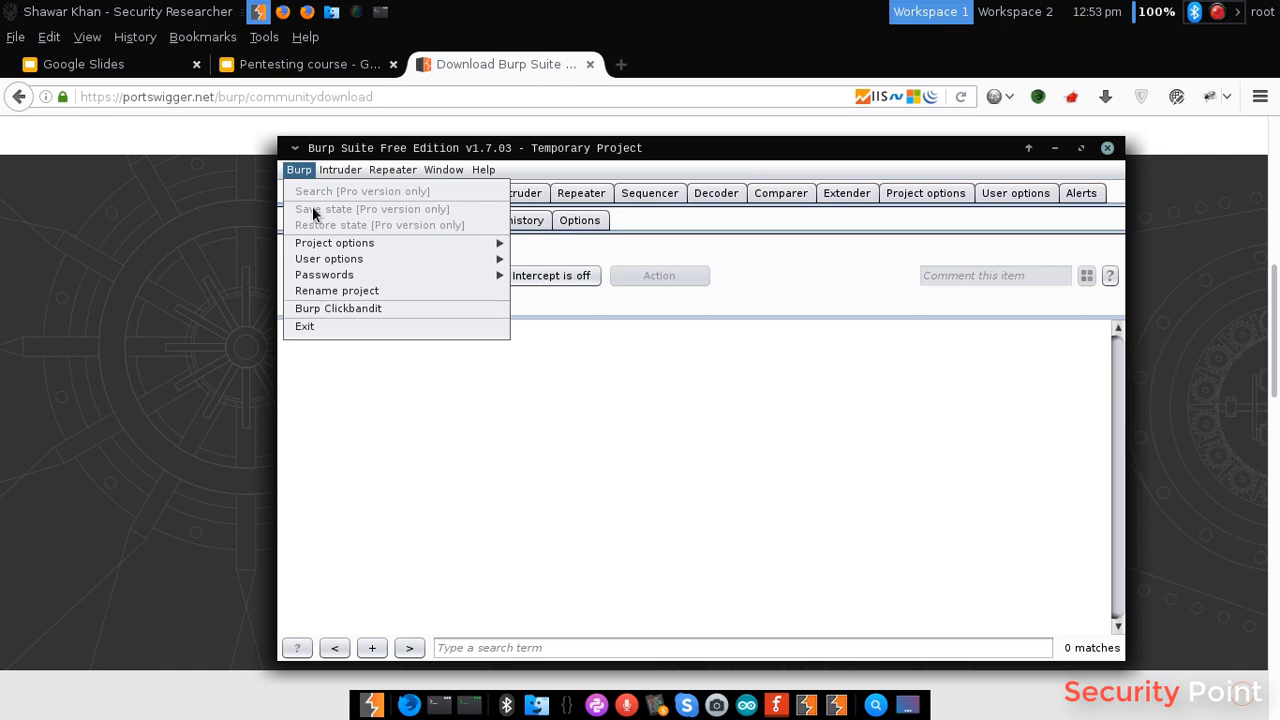
{"action": "left_click", "coordinate": [392, 169]}
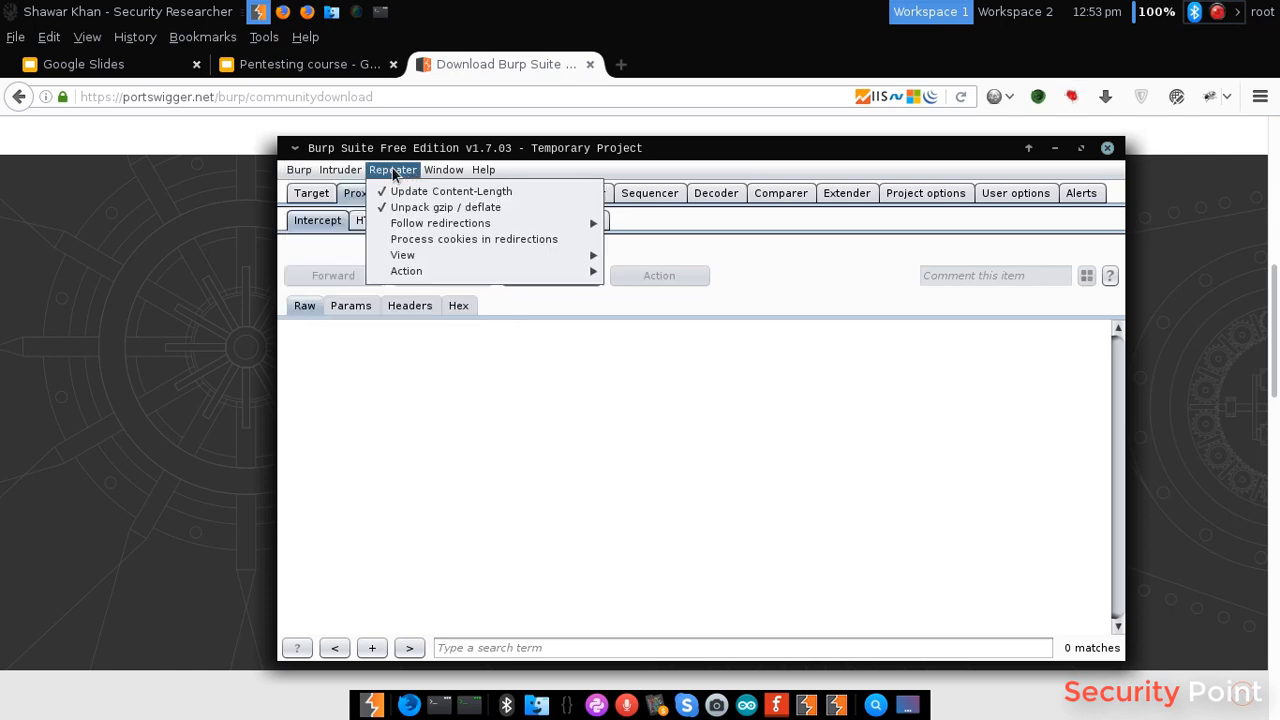
{"action": "left_click", "coordinate": [461, 193]}
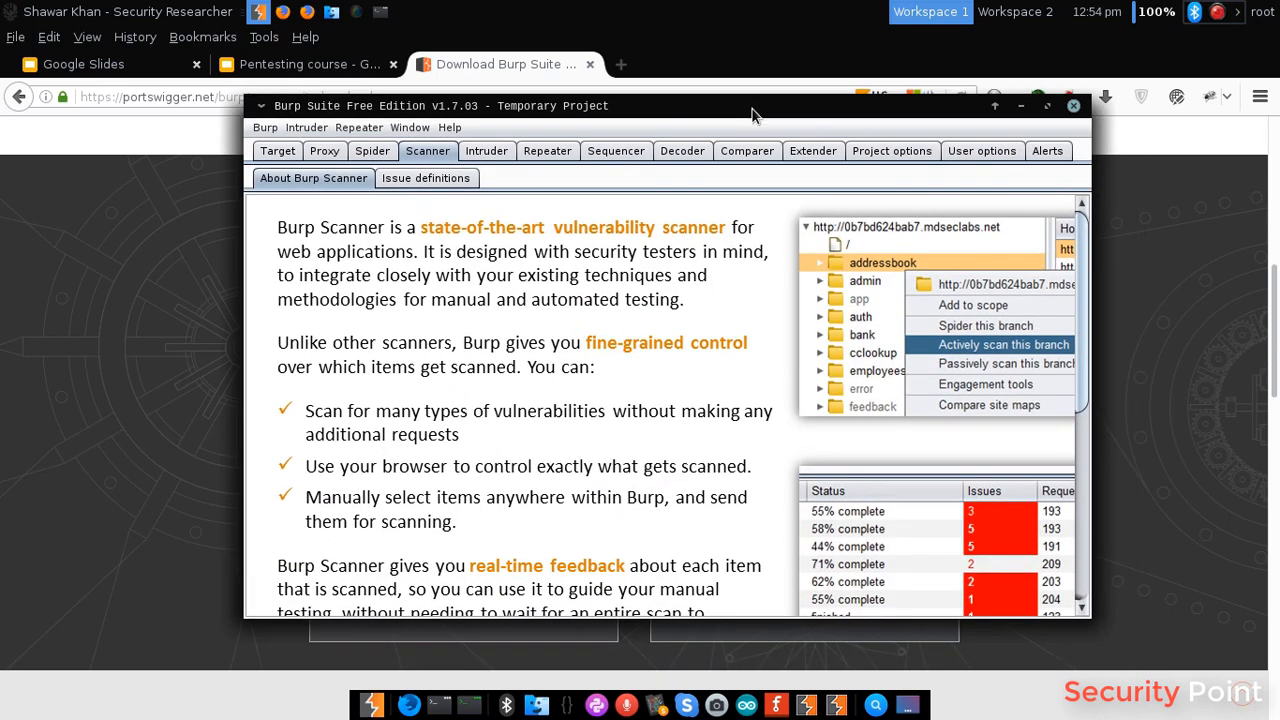
{"action": "mouse_move", "coordinate": [181, 375]}
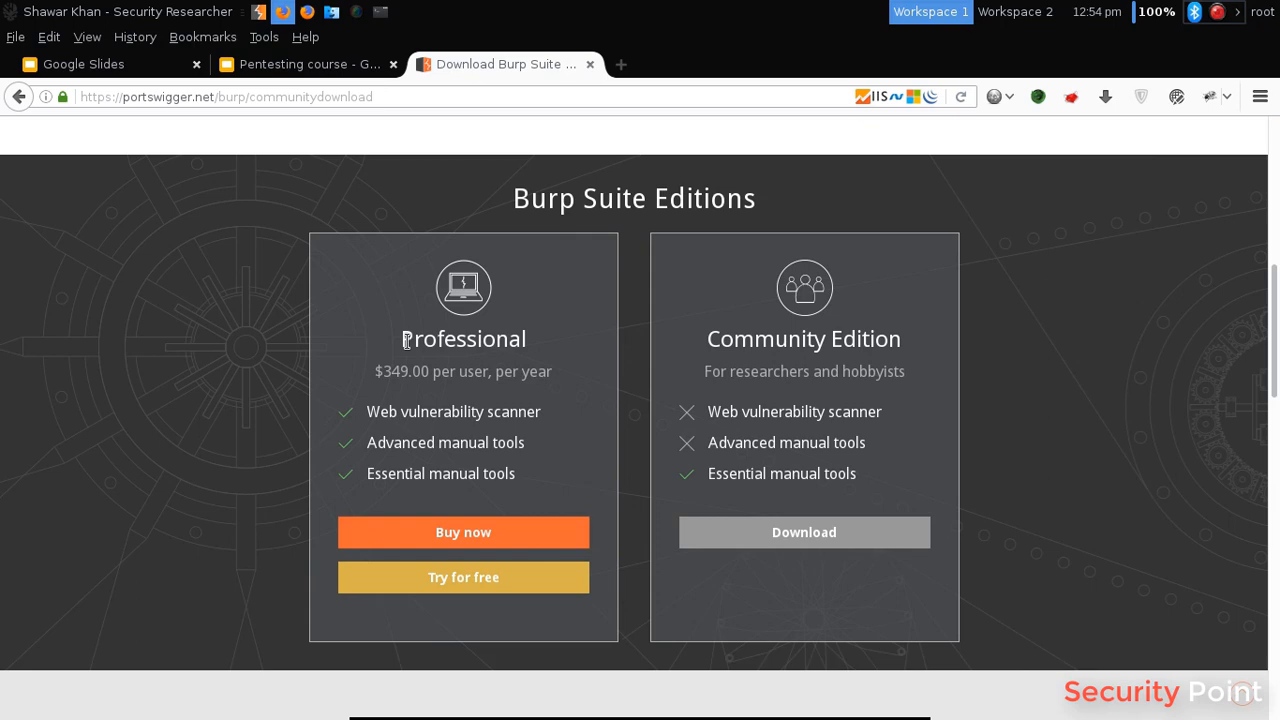
{"action": "mouse_move", "coordinate": [528, 338]}
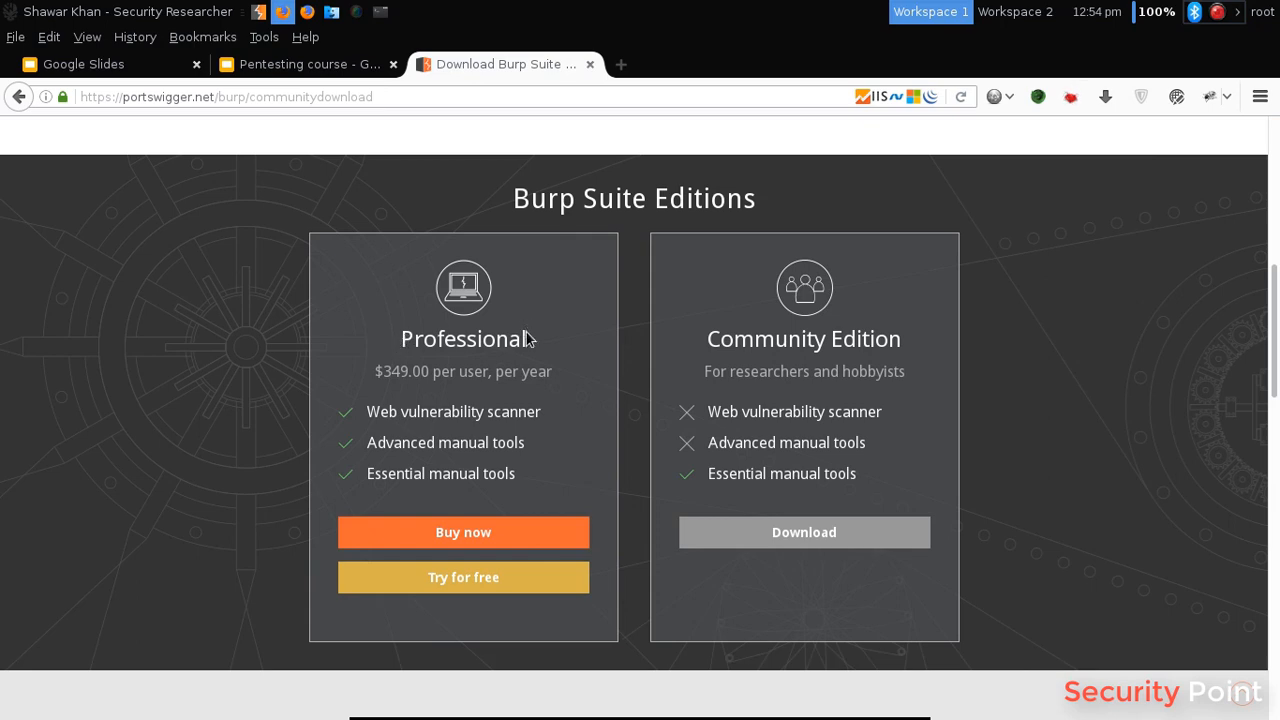
{"action": "mouse_move", "coordinate": [705, 335]}
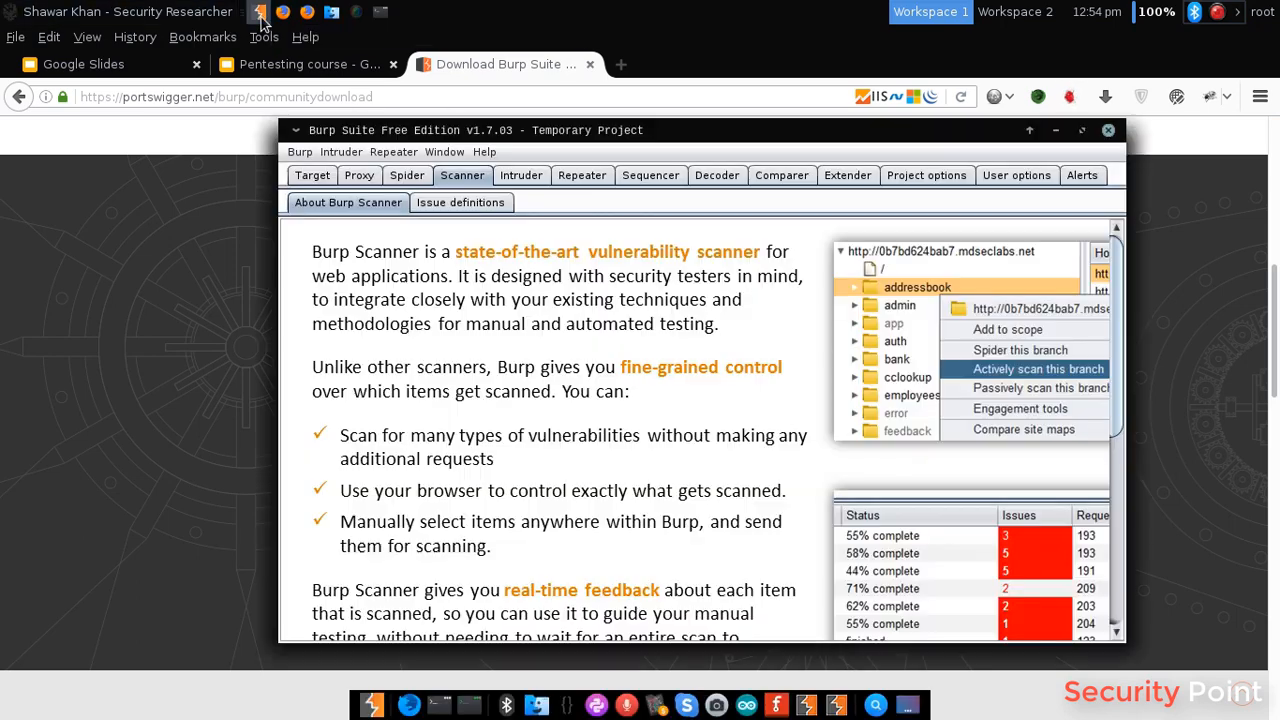
Return Burp Suite to the empty Proxy intercept view with interception off.
{"action": "left_click", "coordinate": [359, 175]}
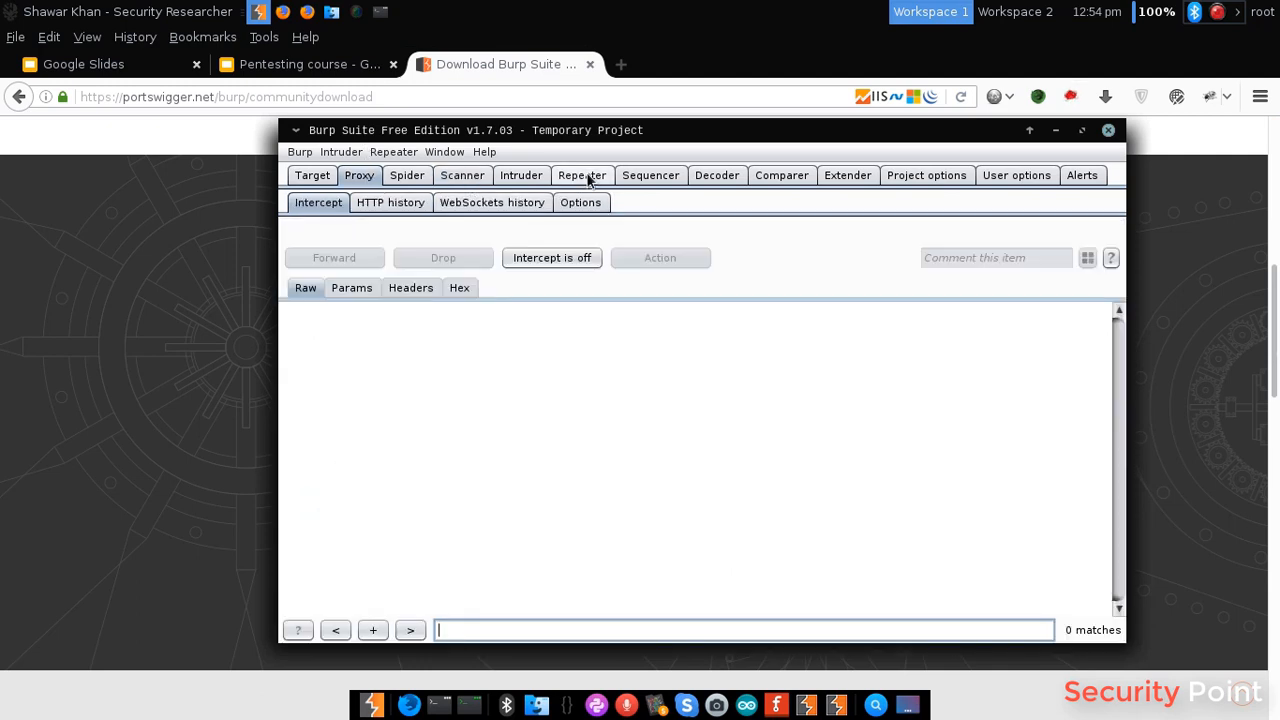